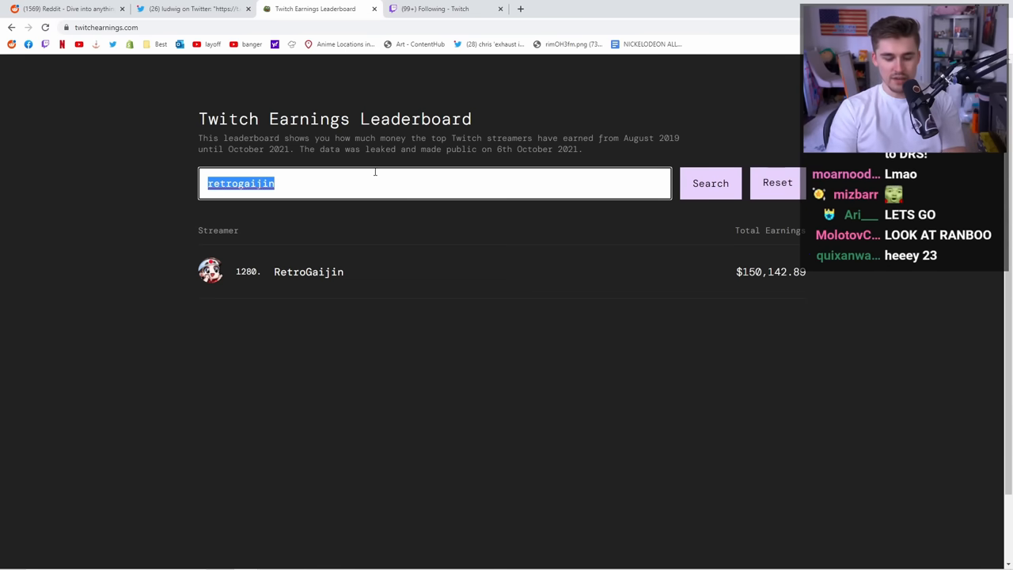
Step: Search the leaderboard for the streamer name 'hikaru'
{"action": "type", "text": "hikaru"}
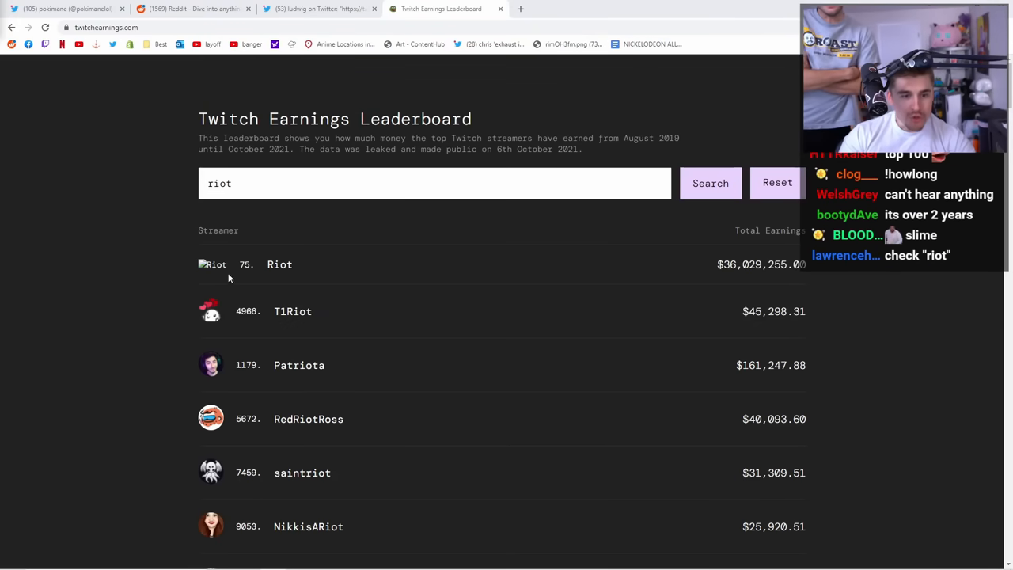
{"action": "mouse_move", "coordinate": [668, 298]}
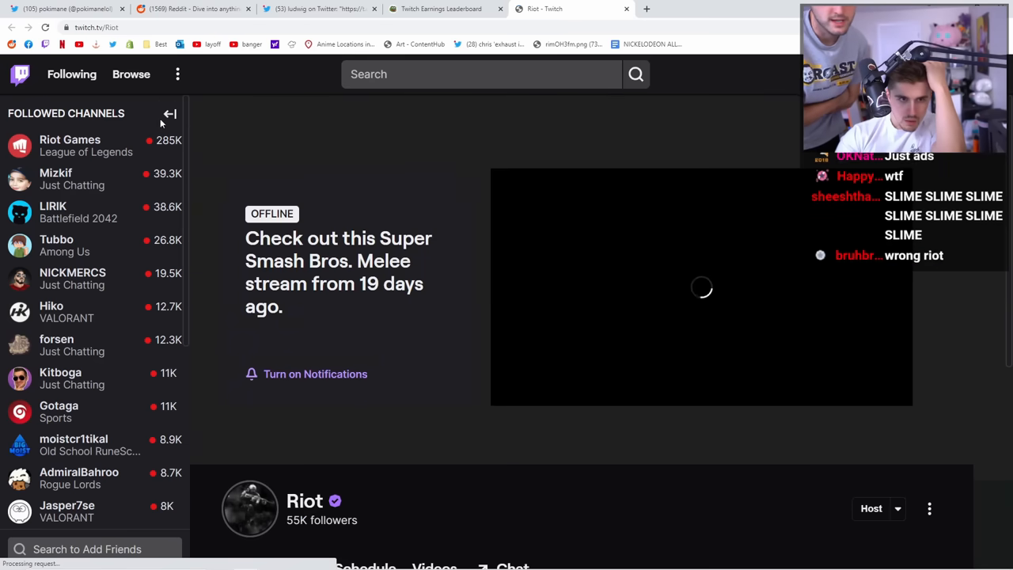
Step: Close the Riot Twitch channel page and return to the riot search results
{"action": "left_click", "coordinate": [70, 145]}
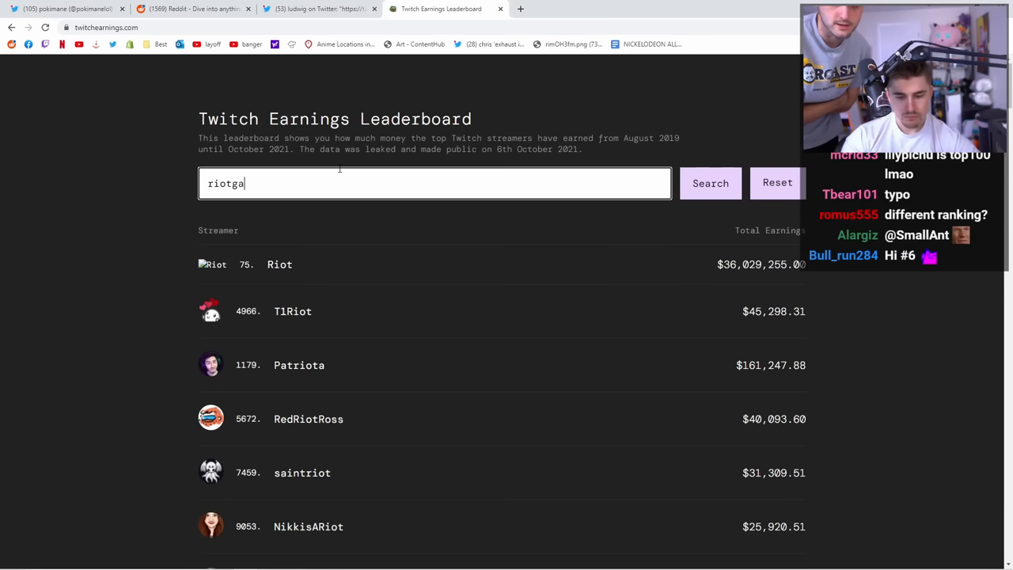
{"action": "scroll", "scroll_direction": "down", "scroll_amount": 3}
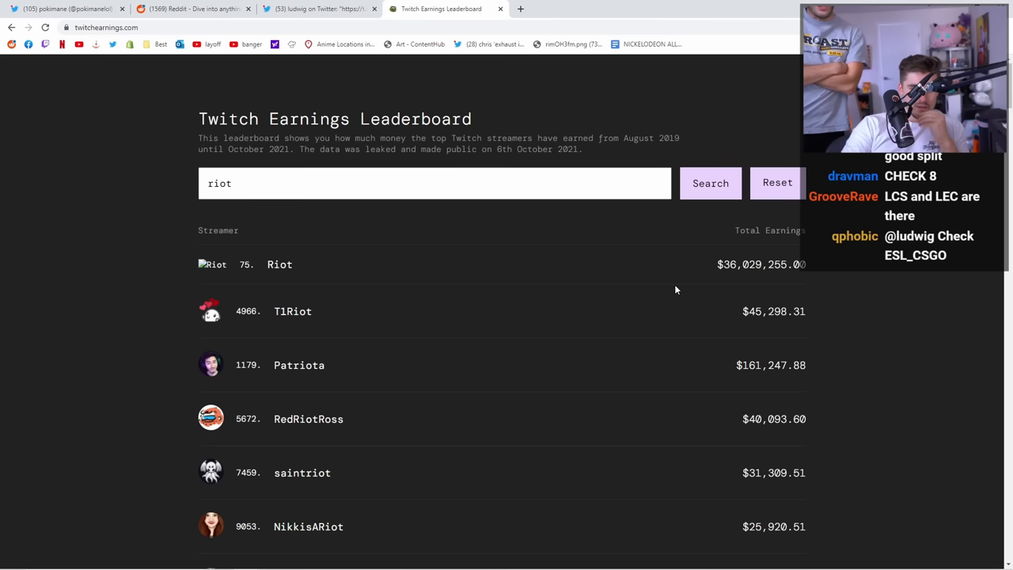
{"action": "mouse_move", "coordinate": [652, 278]}
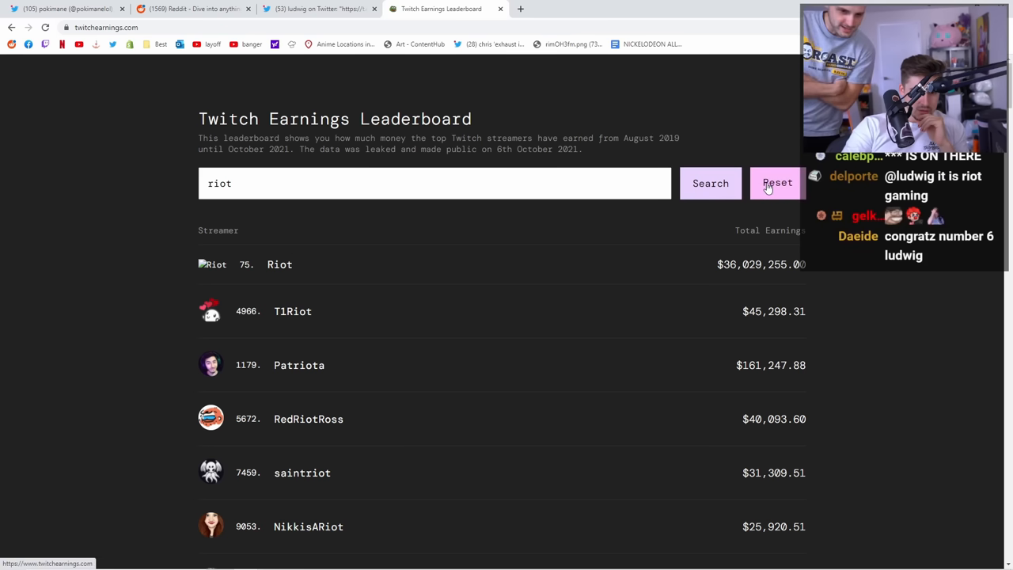
Step: Reset to the full top-earners list and view eighth-ranked Altoar's Twitch profile
{"action": "left_click", "coordinate": [777, 184]}
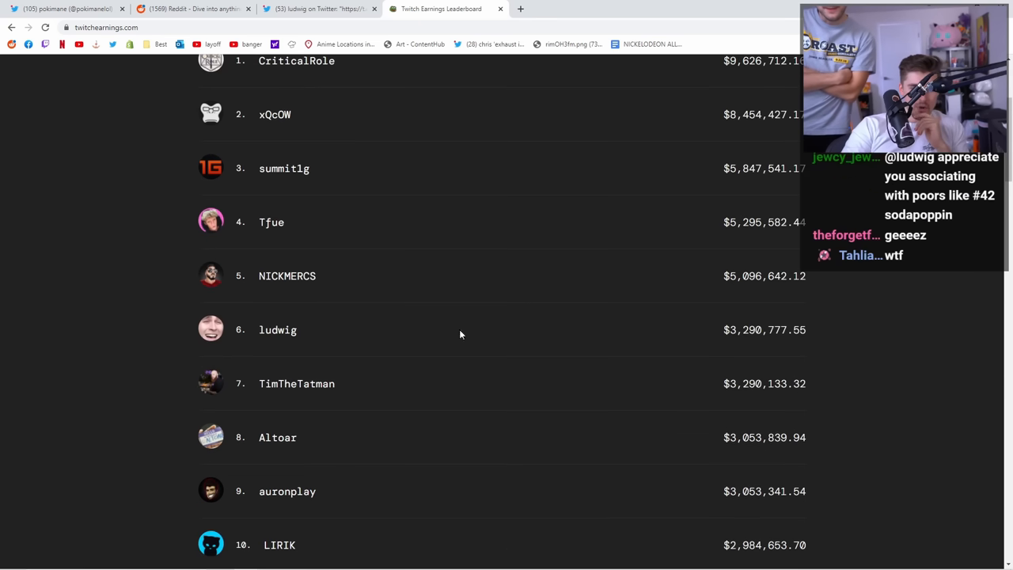
{"action": "mouse_move", "coordinate": [277, 437]}
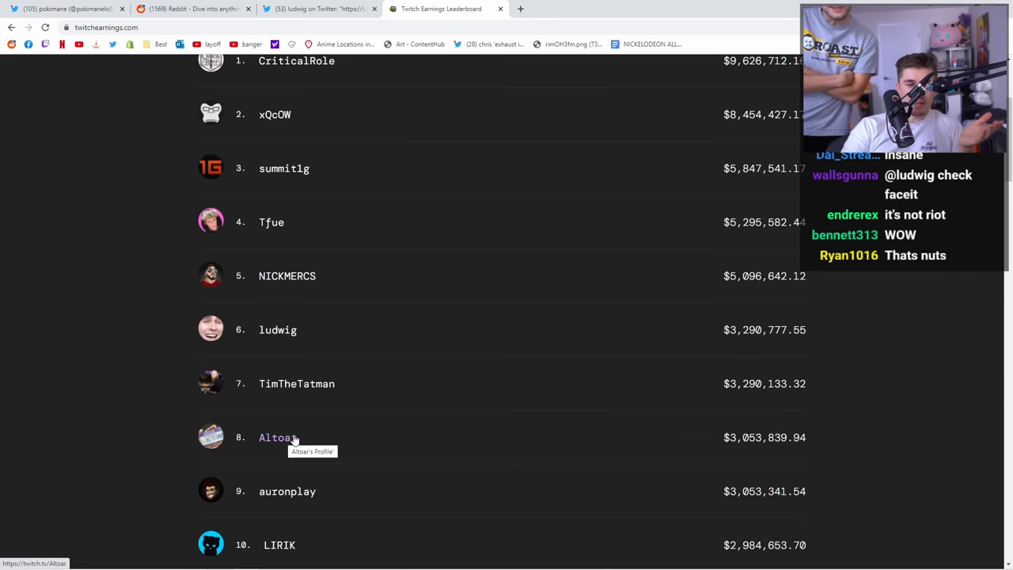
{"action": "left_click", "coordinate": [275, 437]}
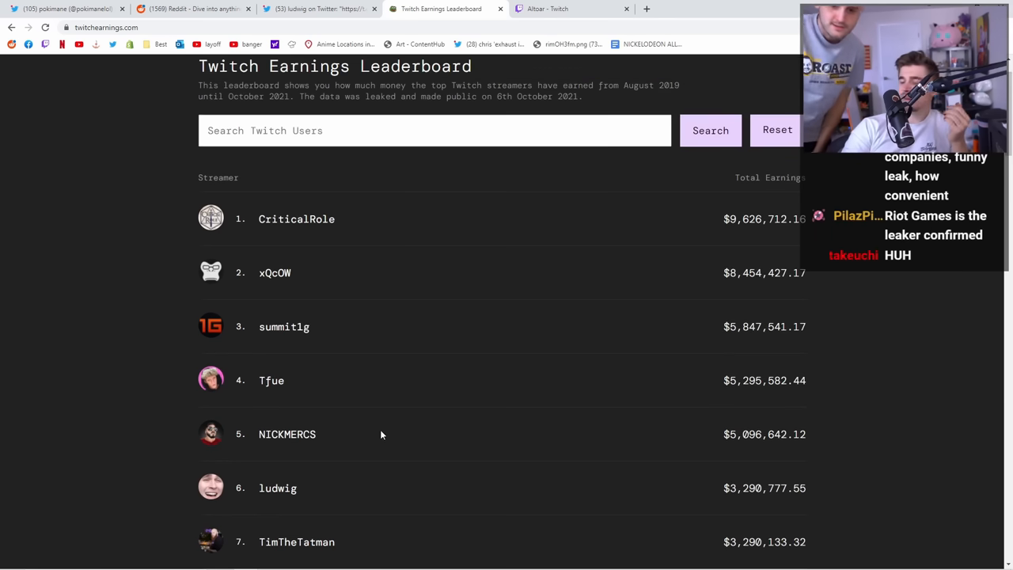
{"action": "mouse_move", "coordinate": [387, 427]}
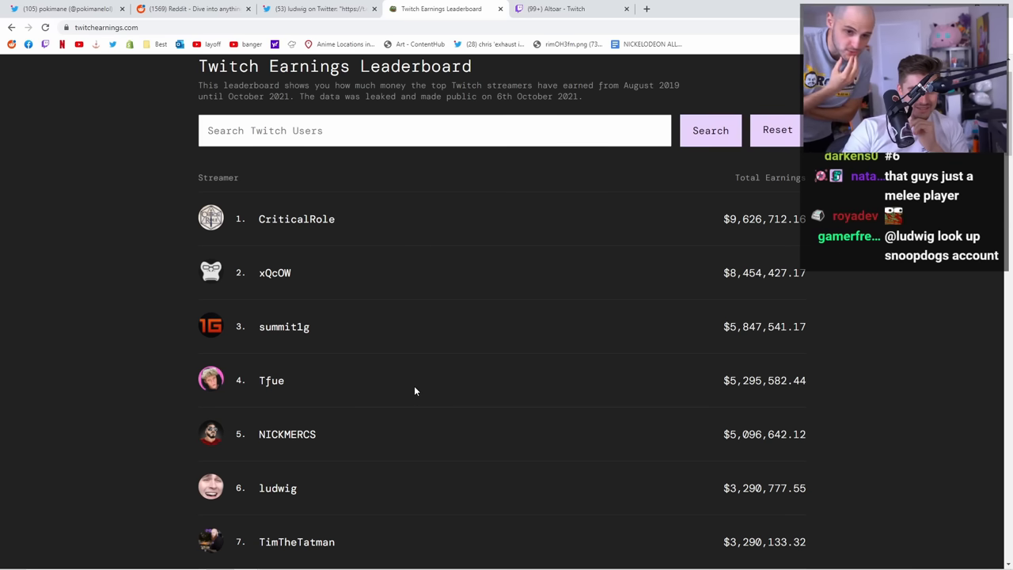
{"action": "left_click", "coordinate": [567, 9]}
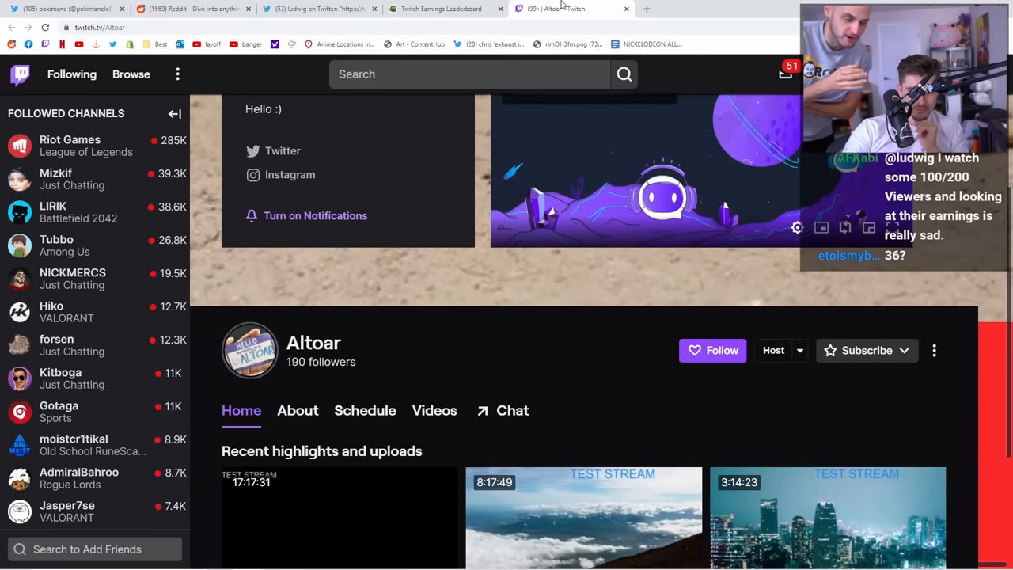
{"action": "left_click", "coordinate": [440, 9]}
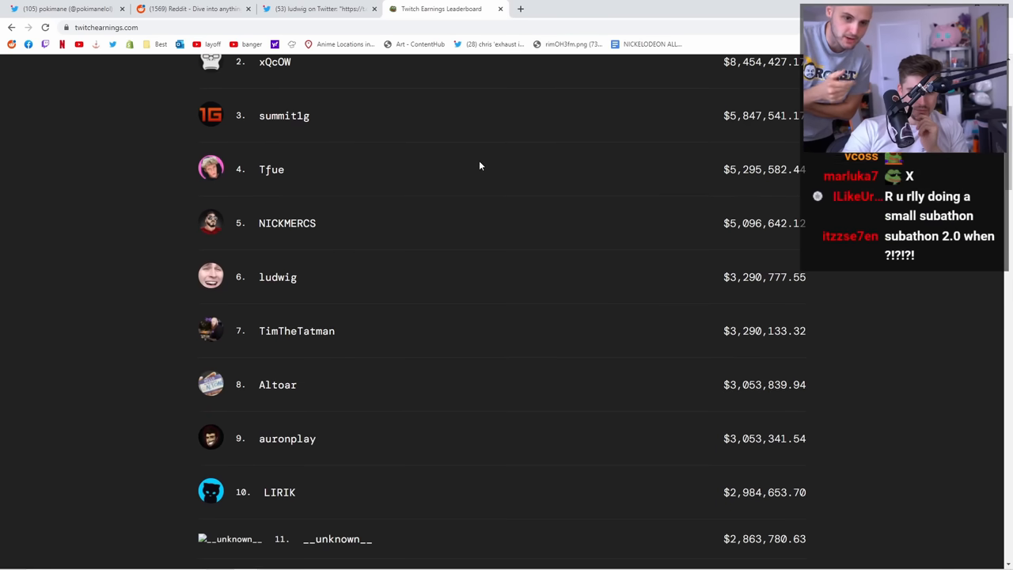
Step: Scroll further down the ranking, then switch to the ludwig tweet about streamer earnings
{"action": "scroll", "scroll_direction": "down", "scroll_amount": 3}
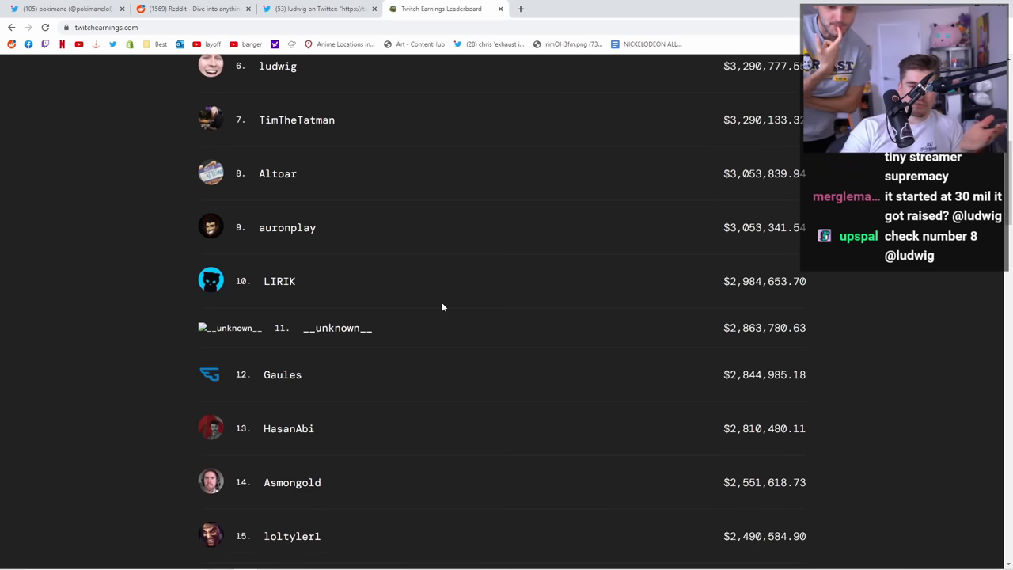
{"action": "scroll", "scroll_direction": "down", "scroll_amount": 3}
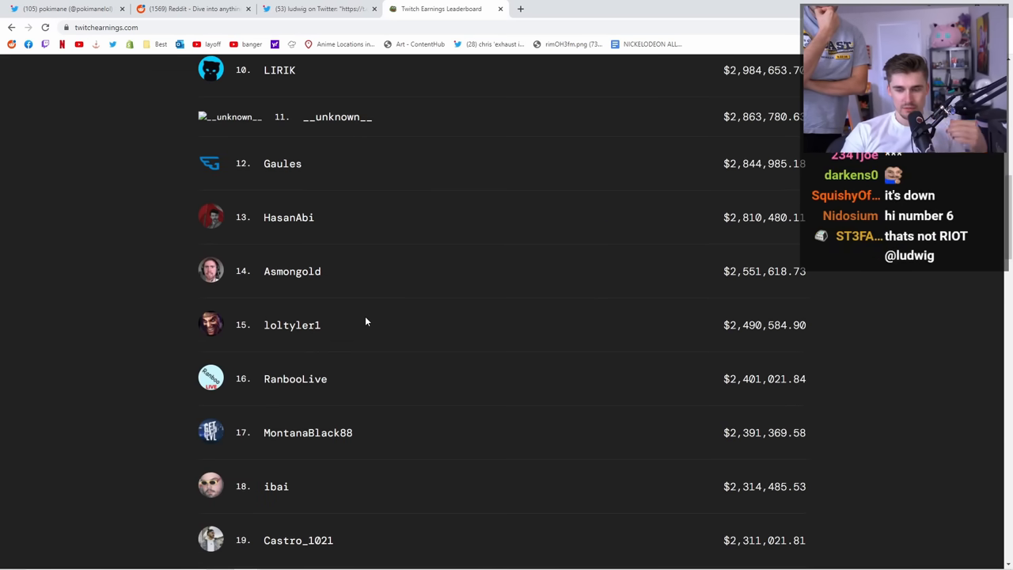
{"action": "left_click", "coordinate": [320, 9]}
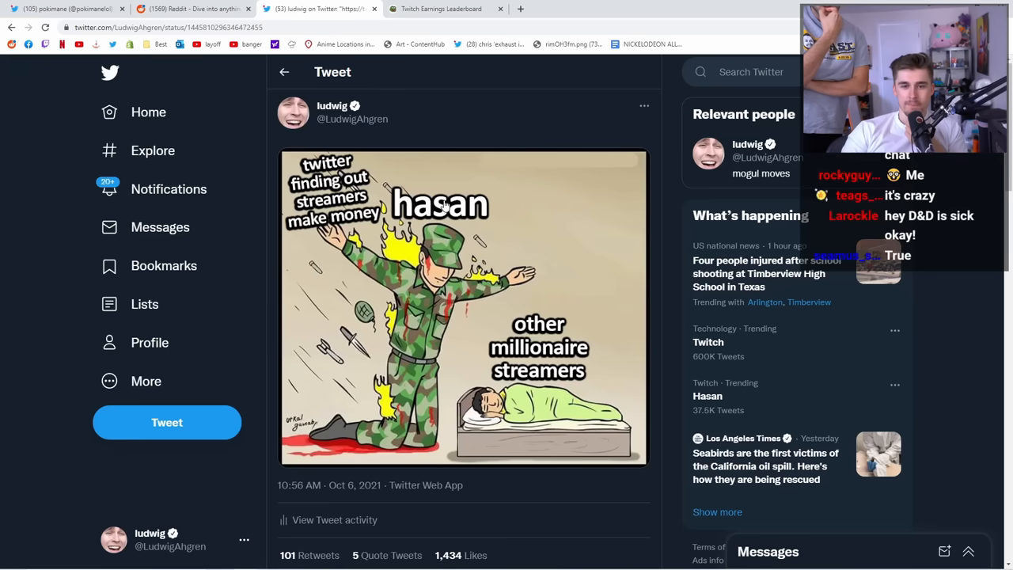